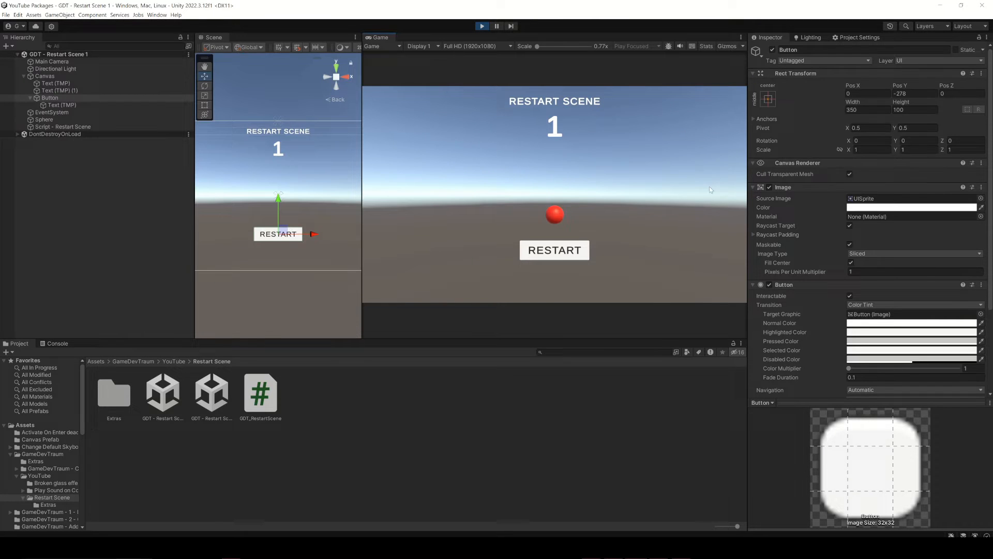
- Stop the running Restart Scene 1 game preview to return to editing
click(553, 249)
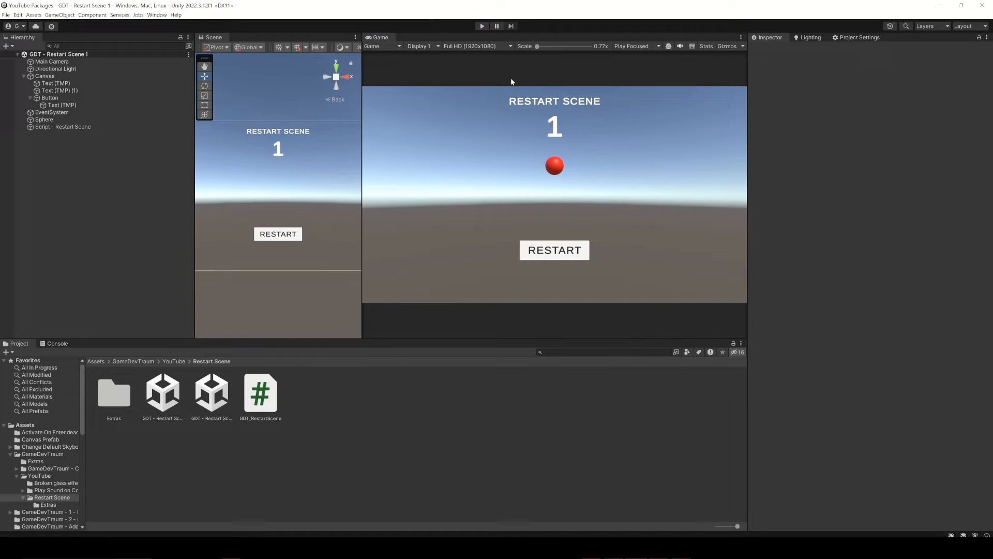
mouse_move(692, 110)
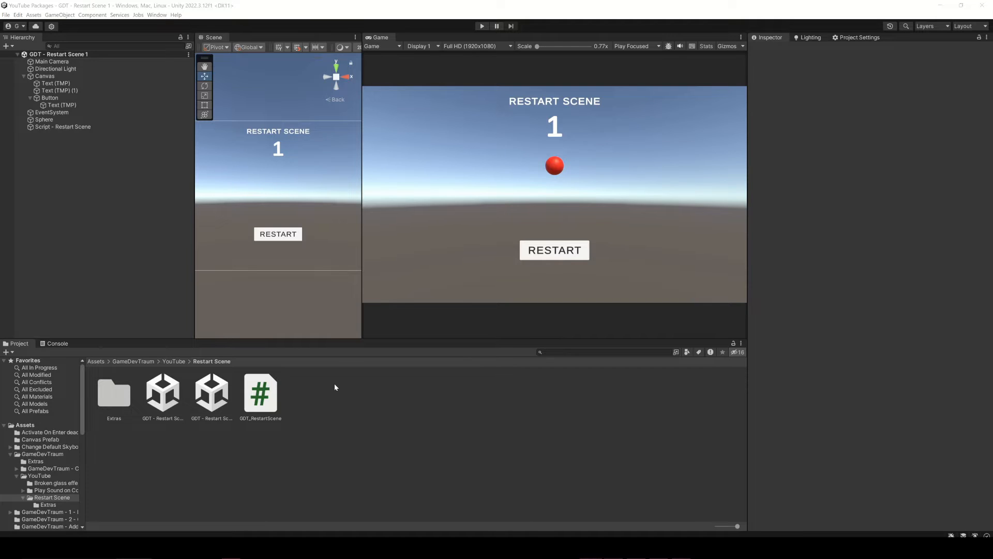
- Pick the scene assets and create an empty object named 'Script - Restart Scene'
click(162, 391)
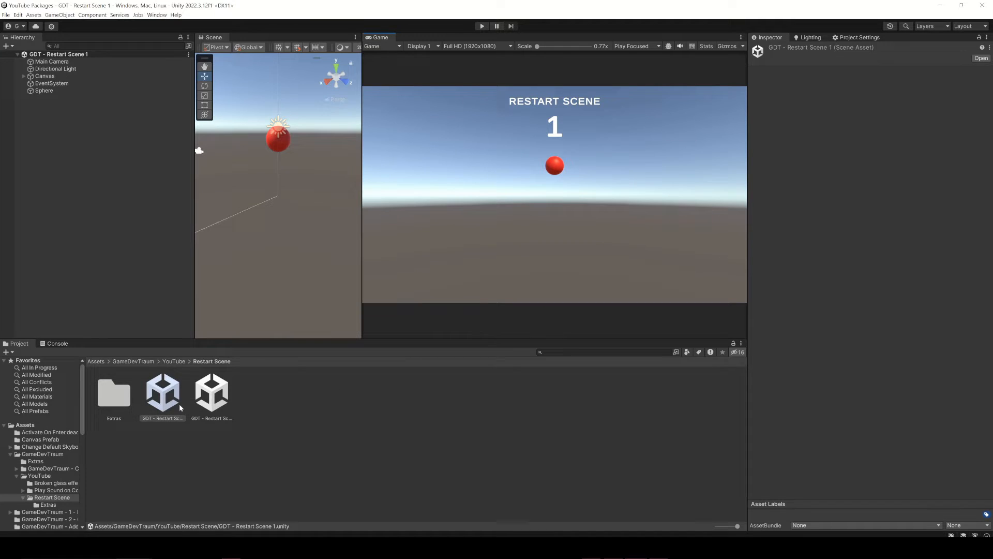
click(211, 391)
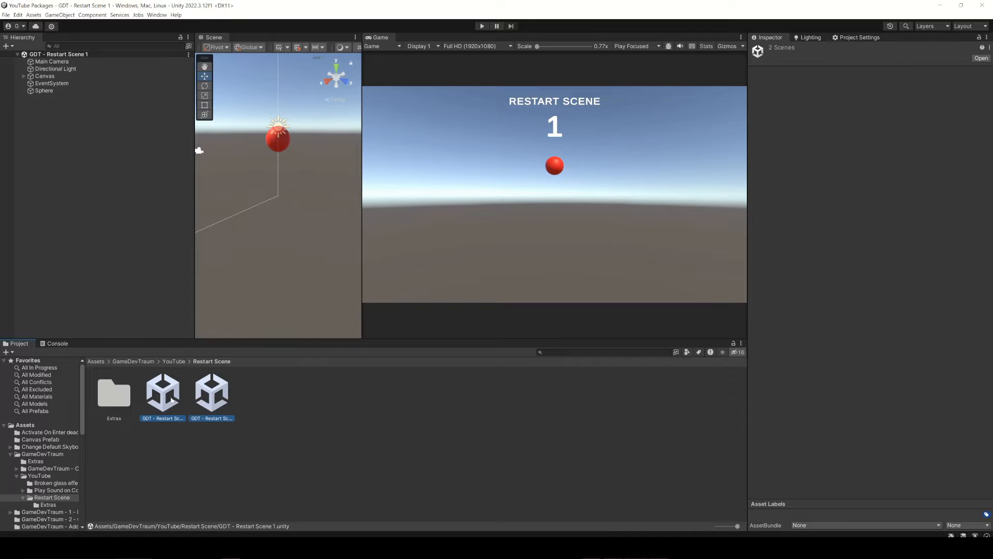
click(212, 391)
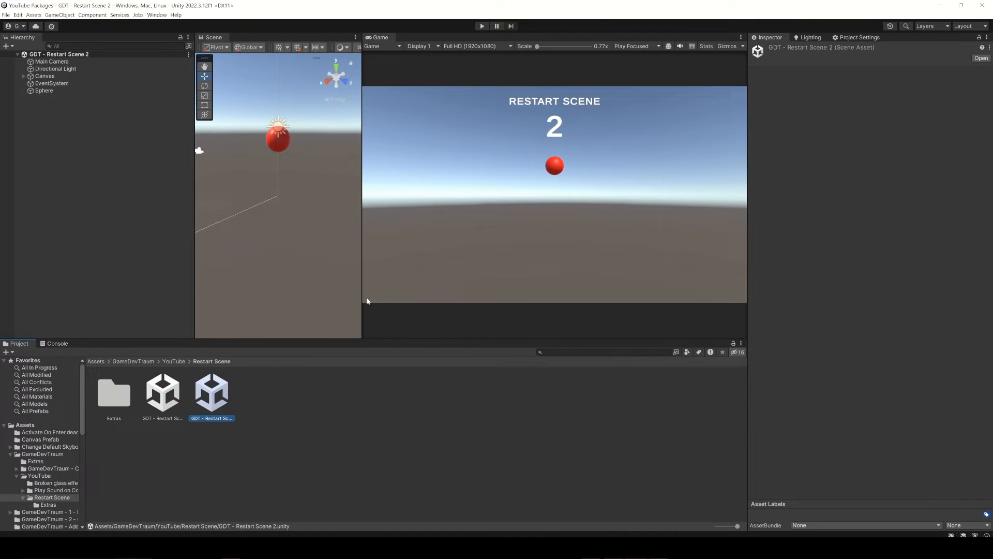
click(481, 26)
text(Script - Restart Scene)
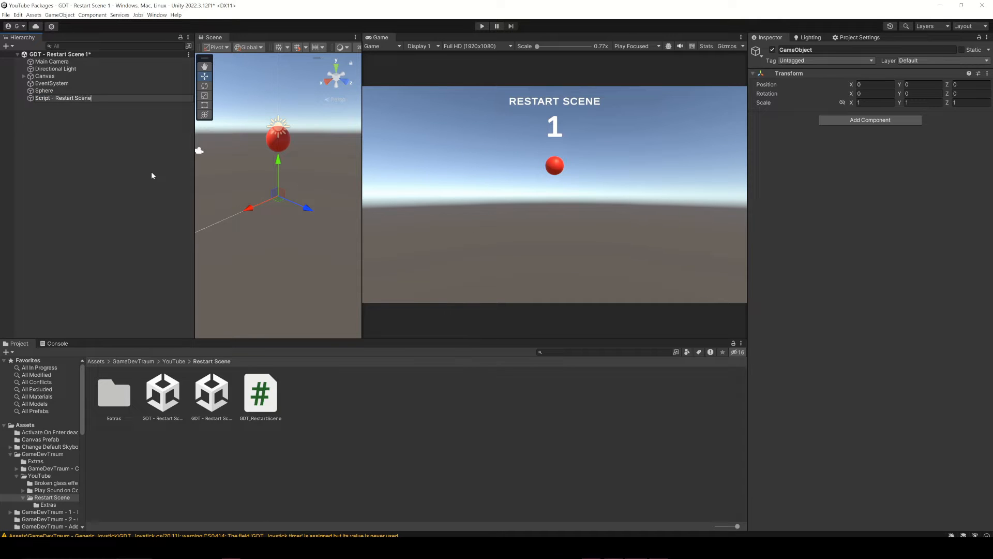
click(63, 98)
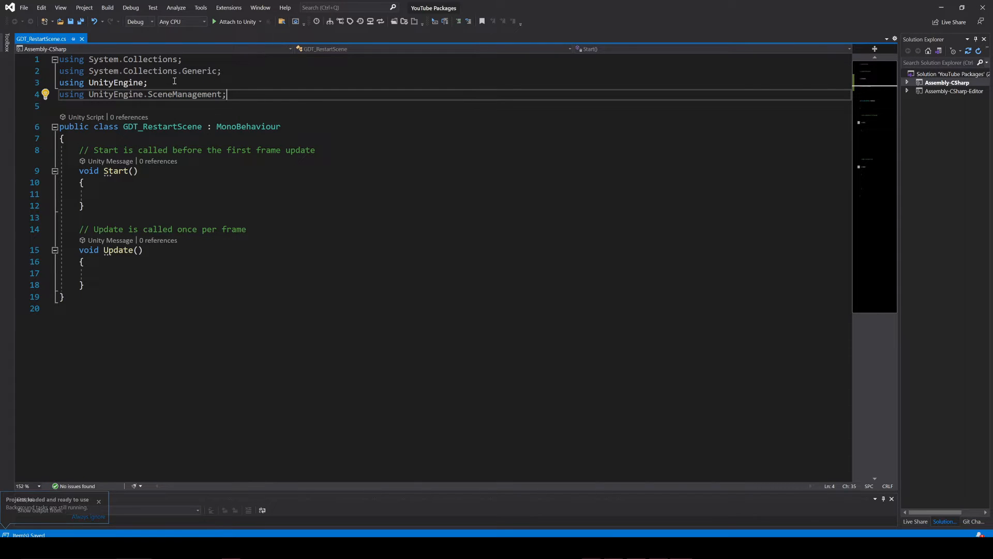
- Write public void RestartScene() loading SceneManager.GetActiveScene().buildIndex
text(public void RestartScene()
text(SceneManager.LoadScene(SceneManager.)
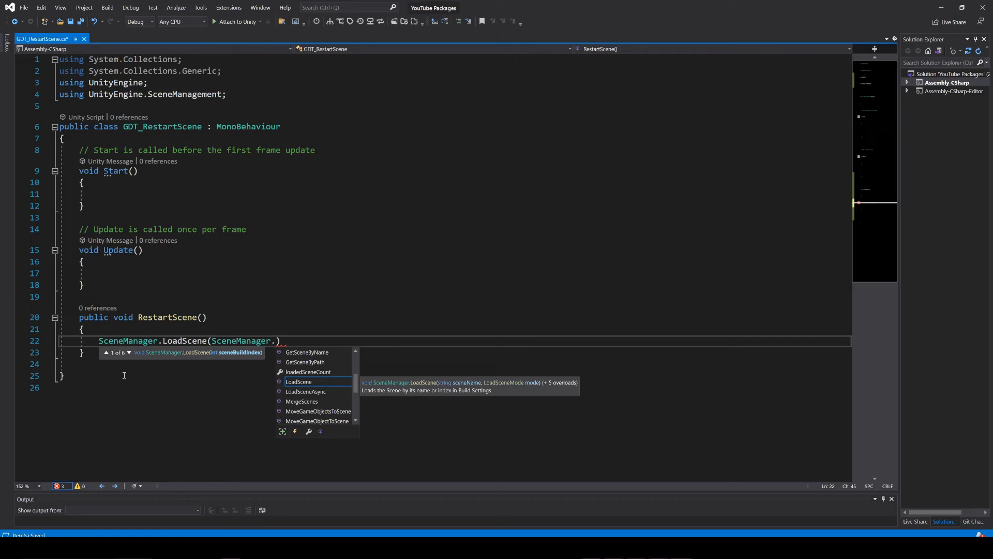
text(GetActiveScene().buildIndex);)
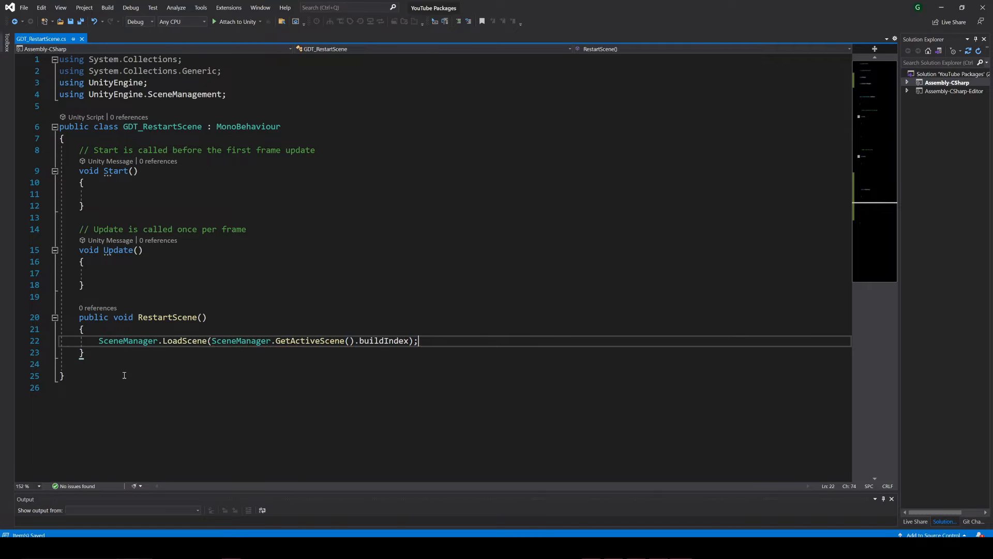
mouse_move(127, 340)
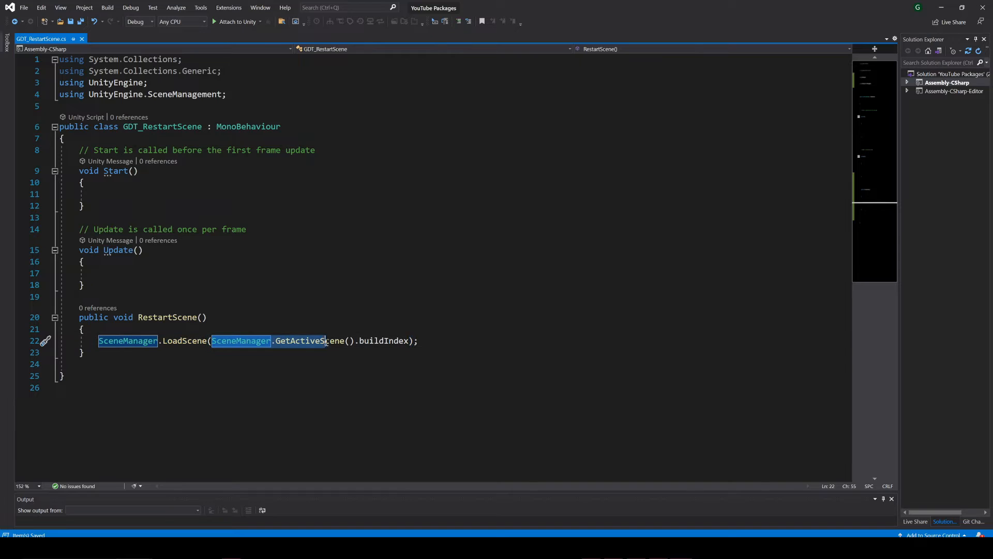
click(389, 341)
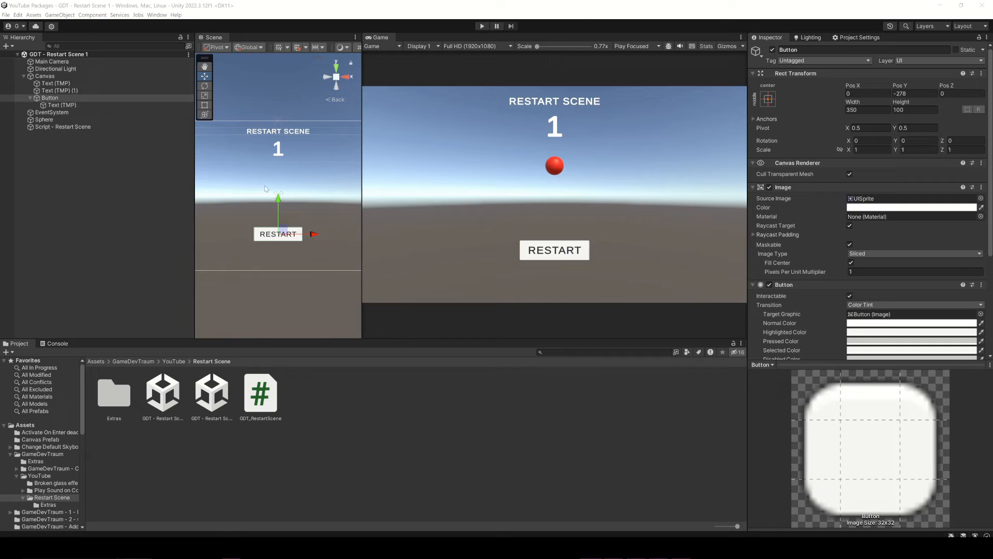
- Add an On Click entry calling GDT_RestartScene.RestartScene on the RESTART button, then test RESTART in Play mode
click(52, 112)
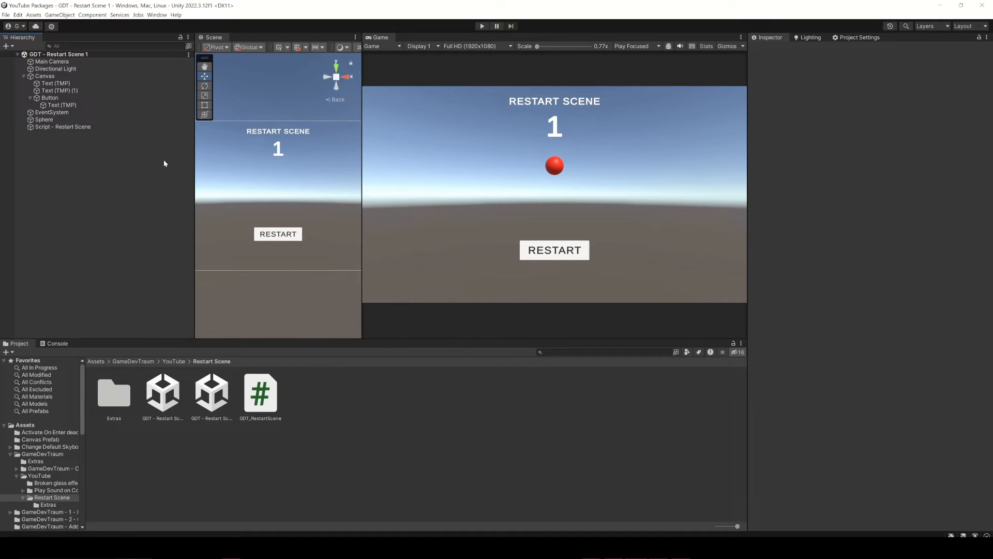
click(49, 98)
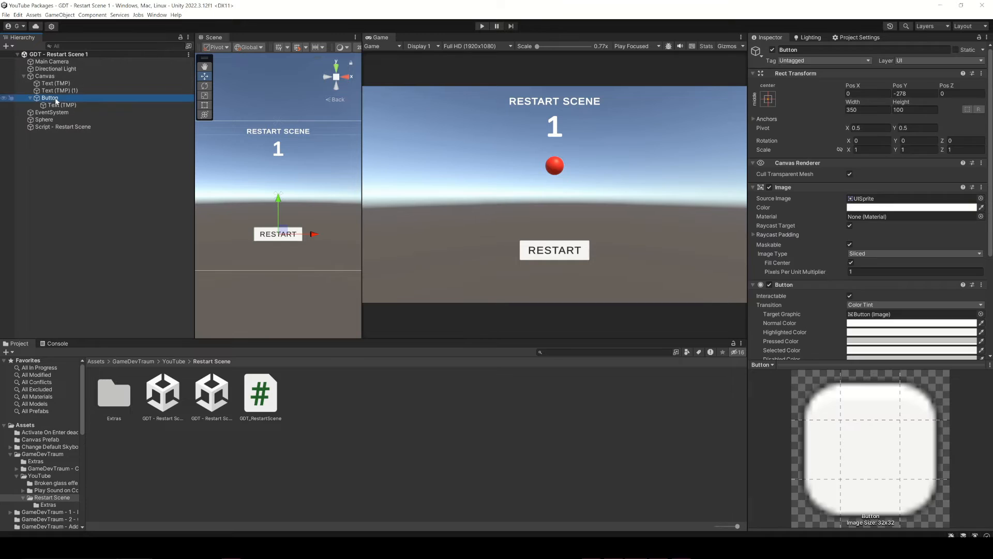
scroll(down, 3)
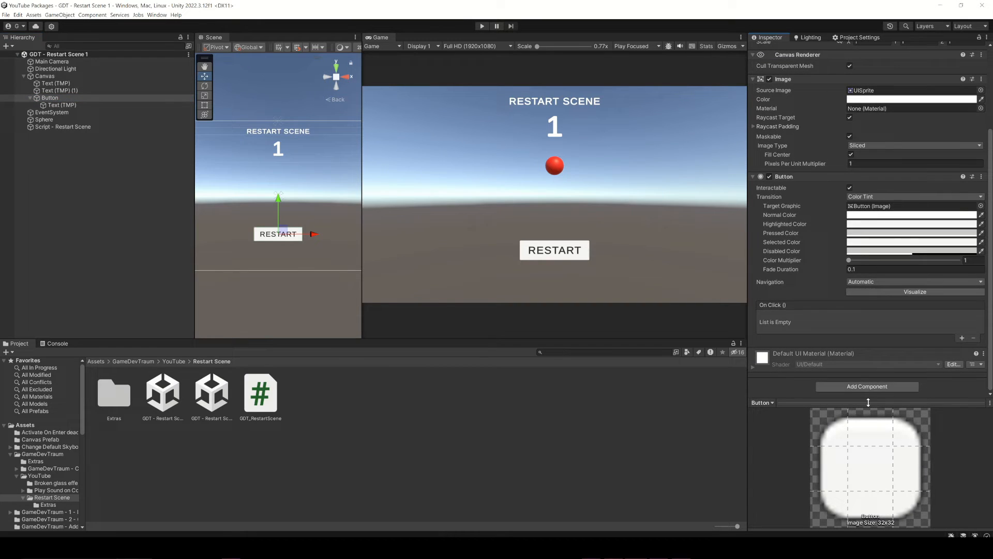
click(961, 338)
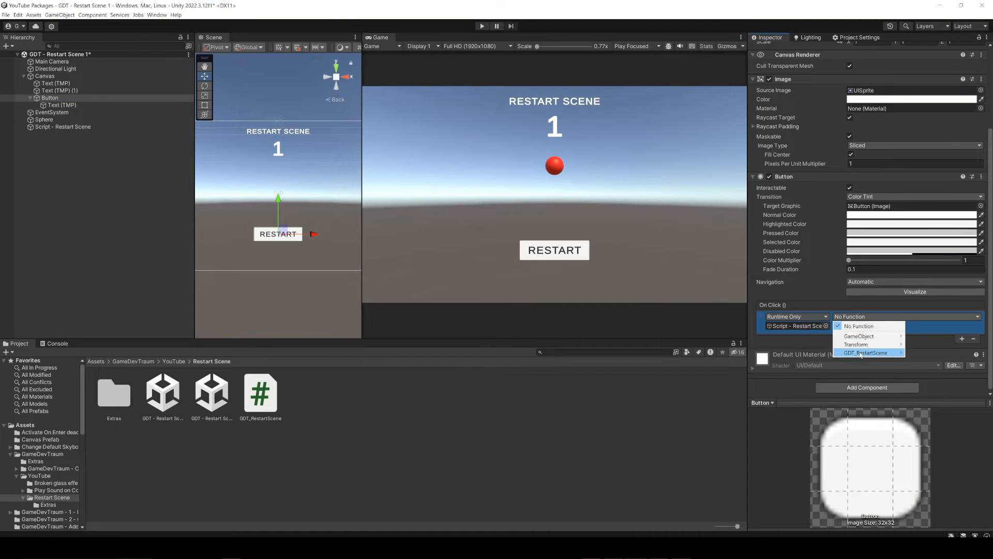
click(868, 352)
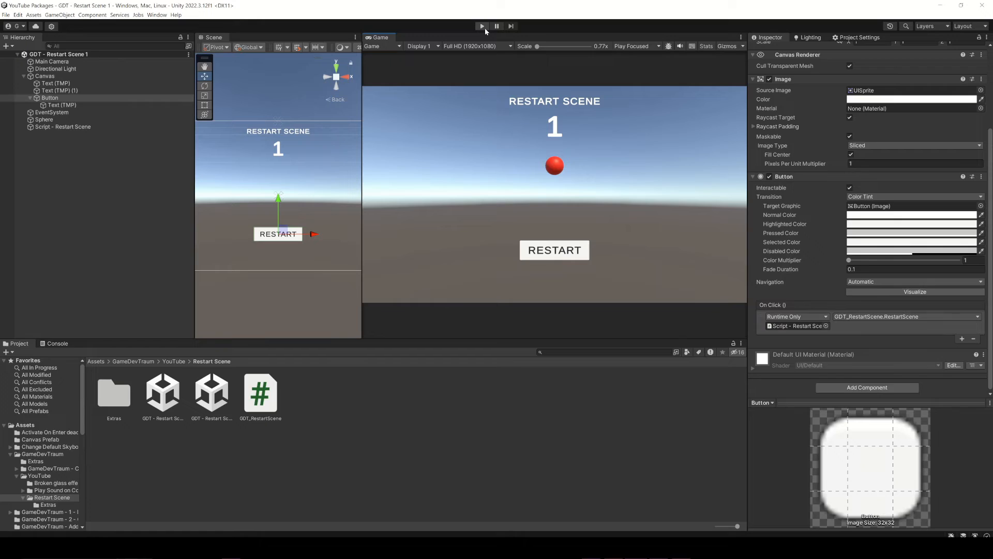
click(481, 26)
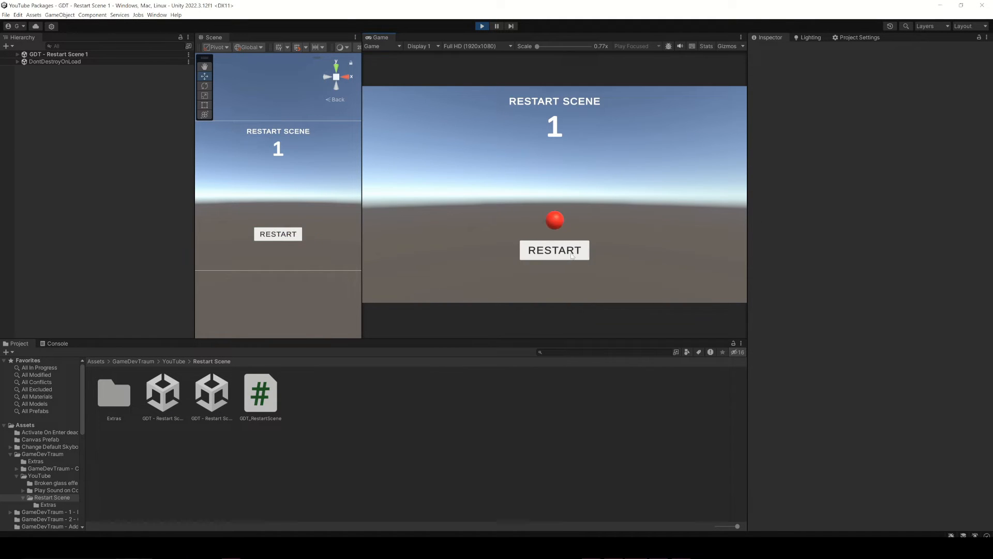
click(553, 249)
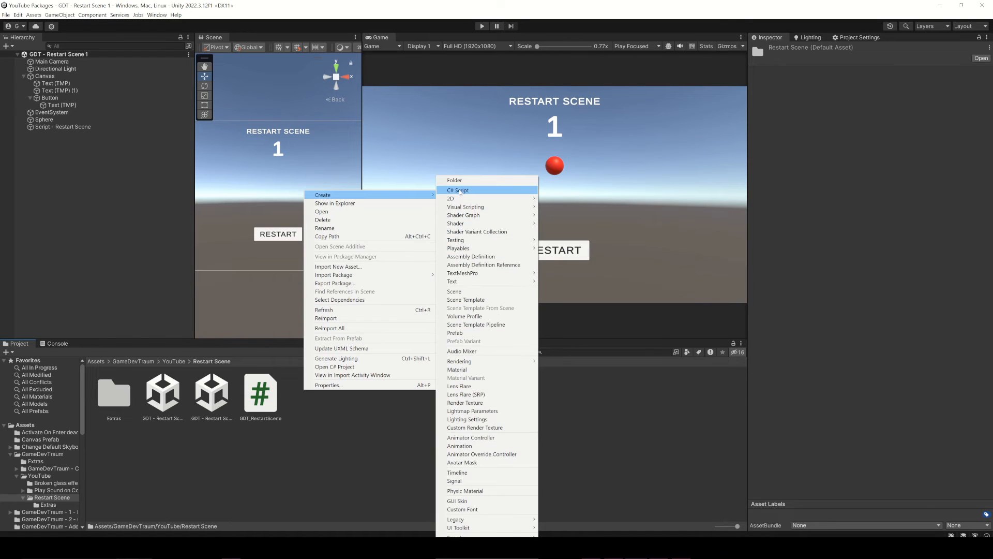
- Create the GDT_GenericEventThatRestartsTheScene C# script and name the new script object
click(458, 189)
text(Script -)
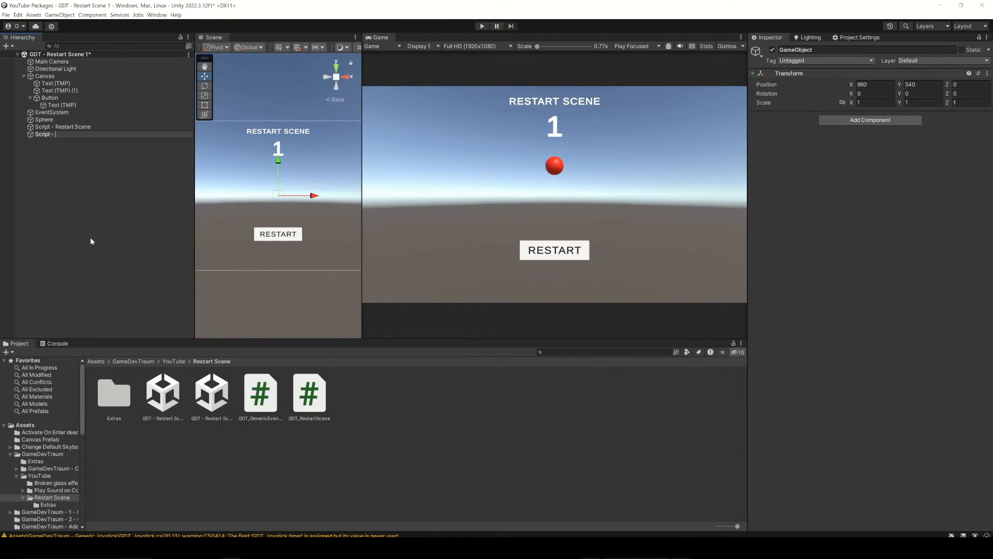
click(45, 133)
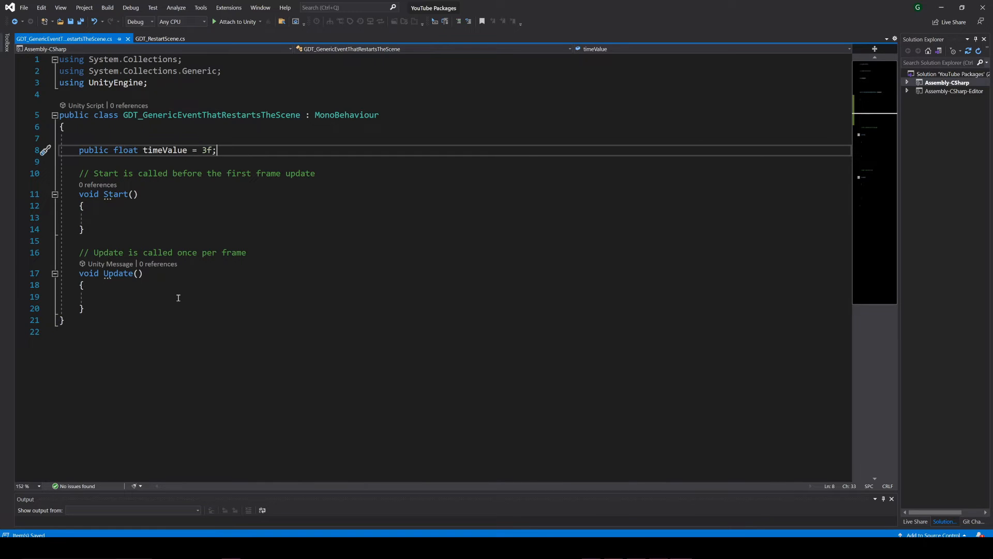
- Write the timer if(time...) check with a '//Restart the scene' comment
text(timeValue -= Time.deltaTime;)
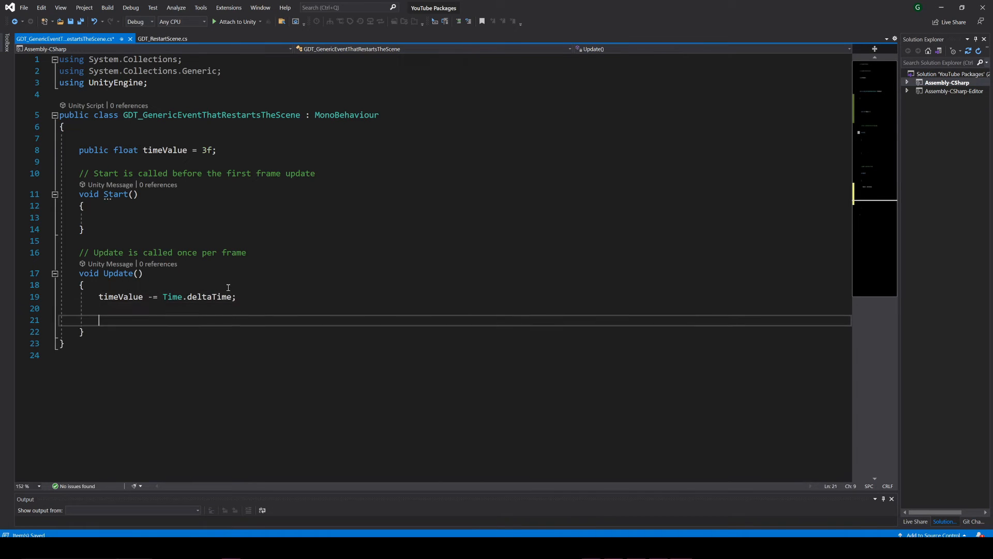
text(if(timeValue <= 0f)
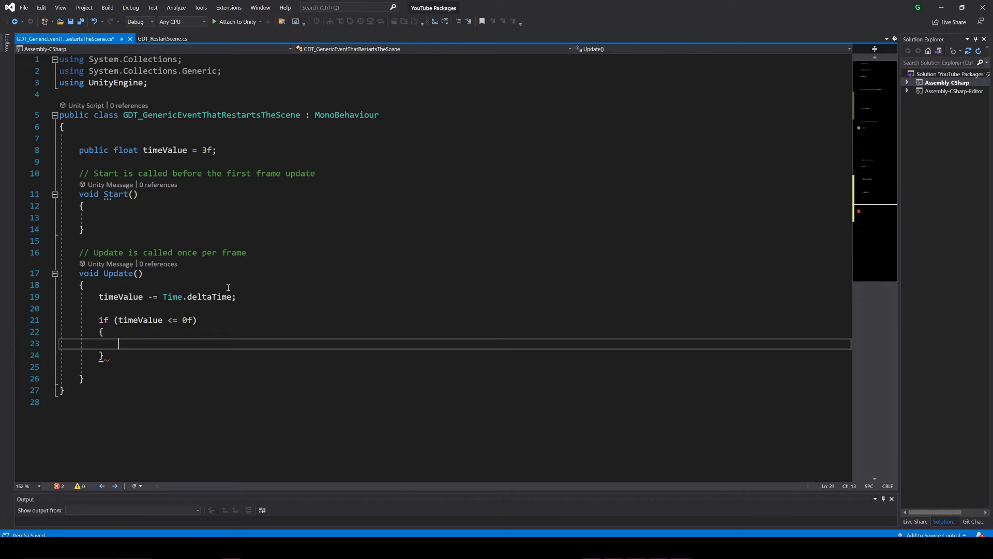
text(//Restart the scene)
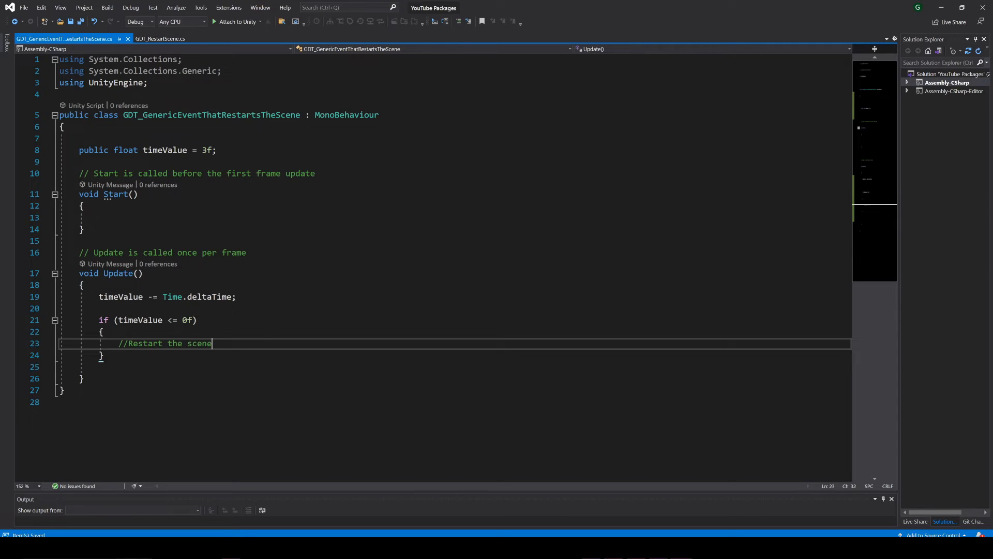
mouse_move(331, 170)
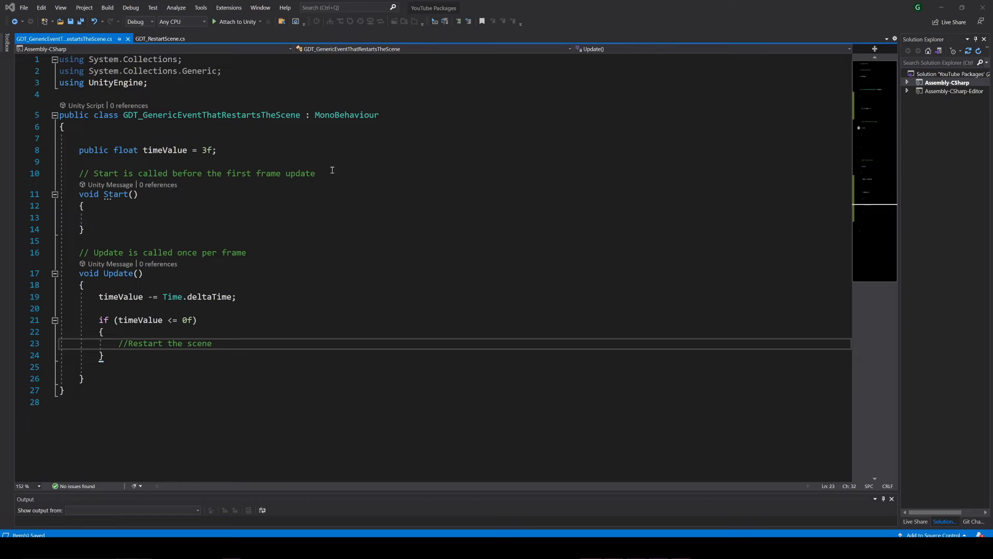
- Add a public GDT_RestartScene restartScript field to the countdown script
click(160, 39)
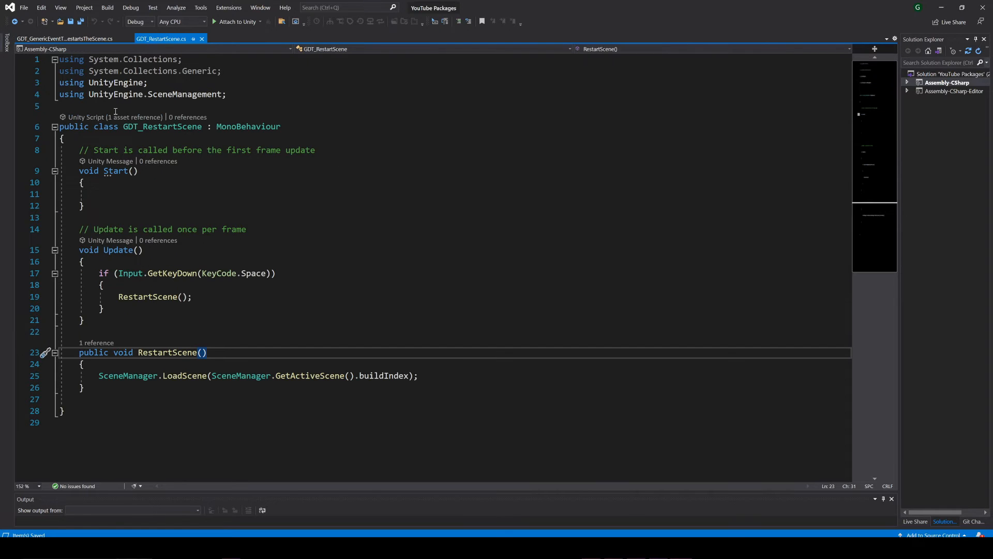
double_click(162, 126)
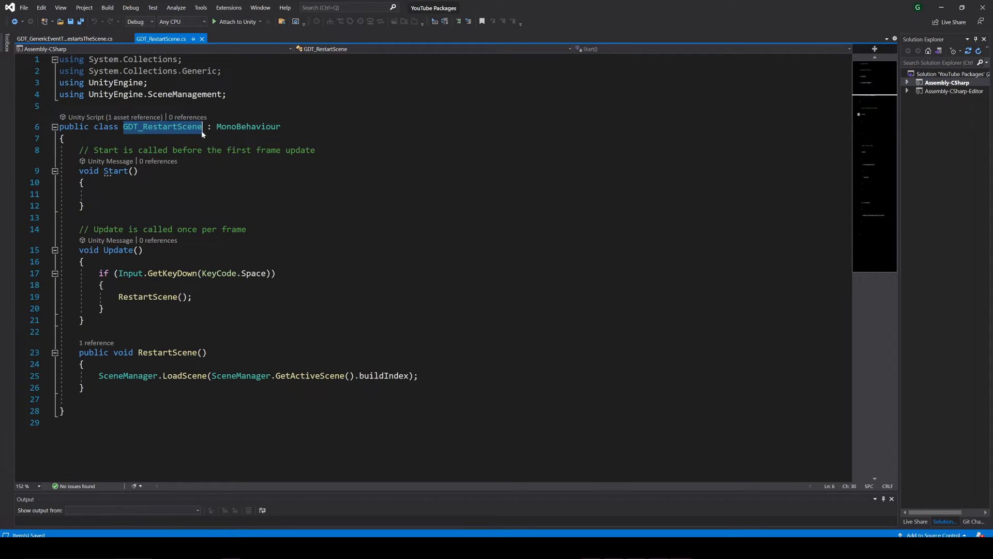
click(63, 39)
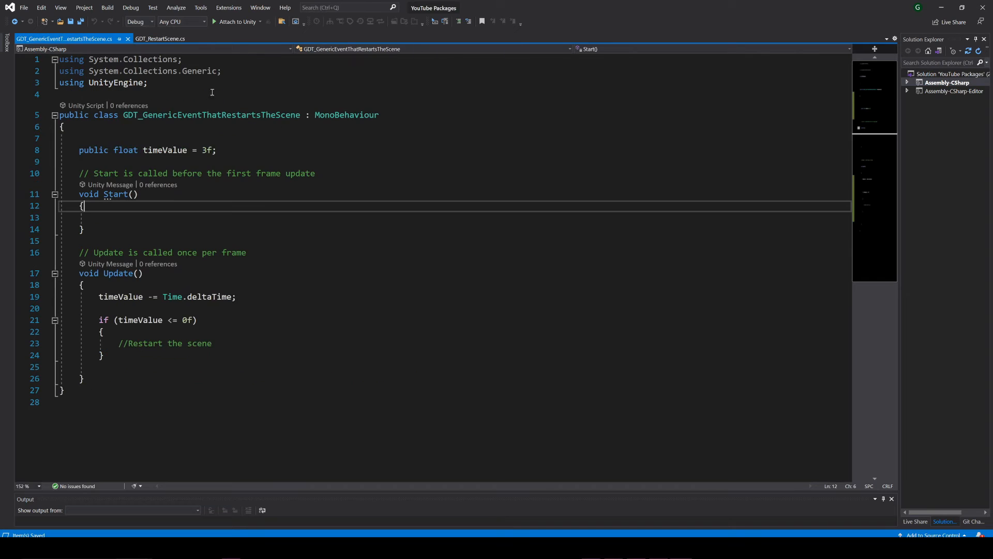
text(p)
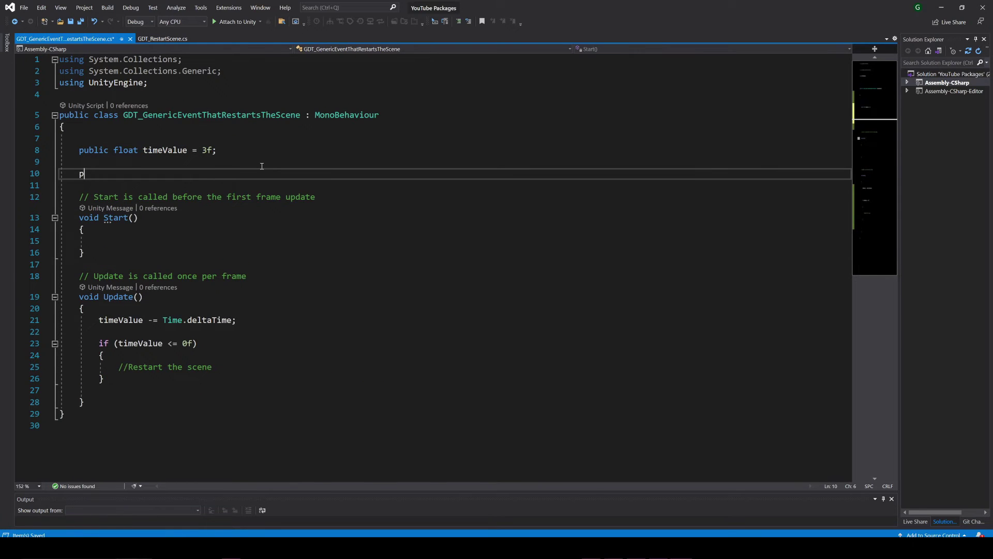
text(ublic GDT_)
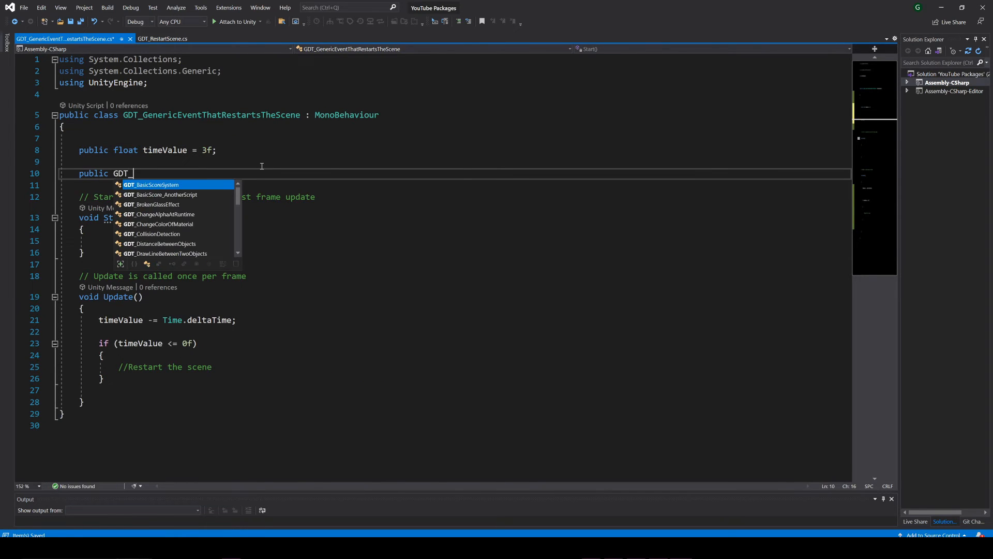
text(_RestartScene)
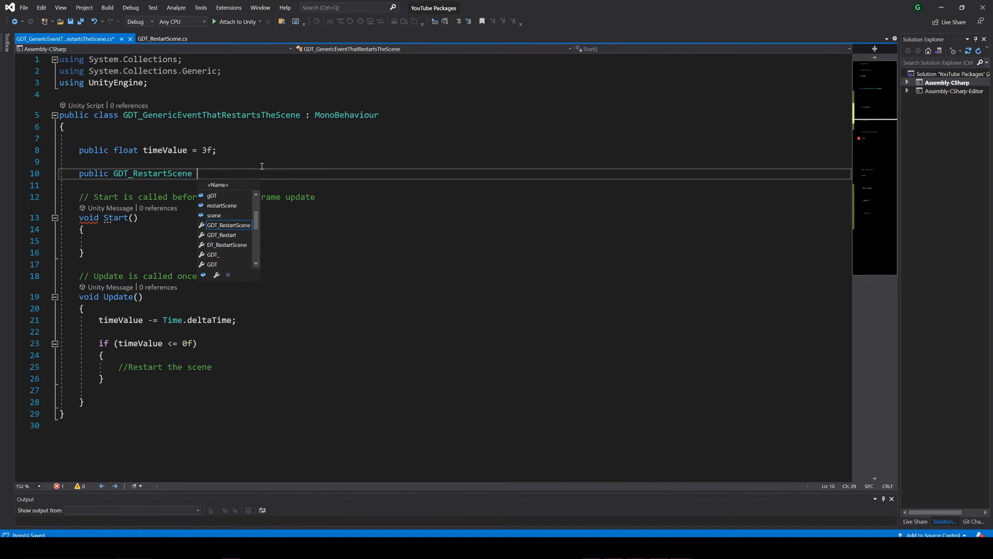
text(restartScripi)
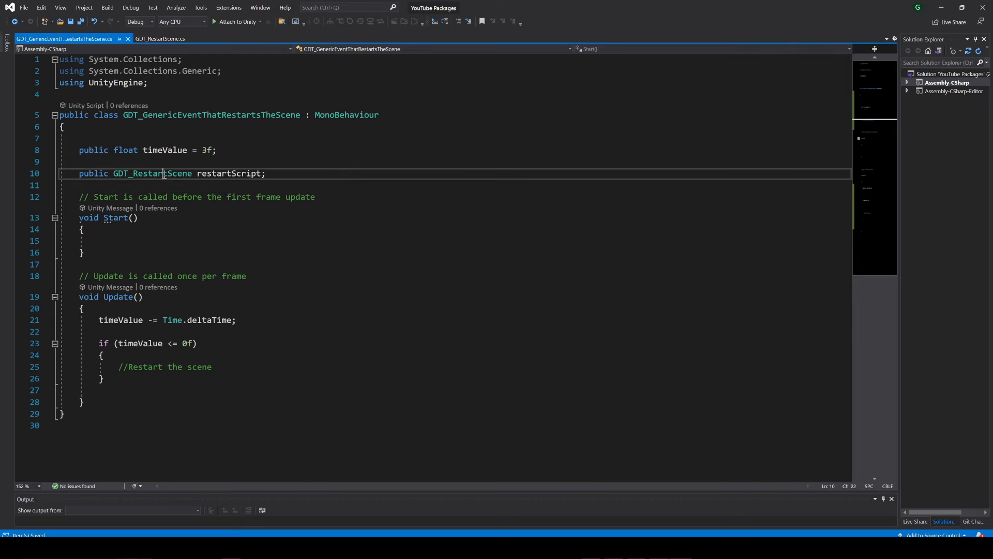
double_click(152, 172)
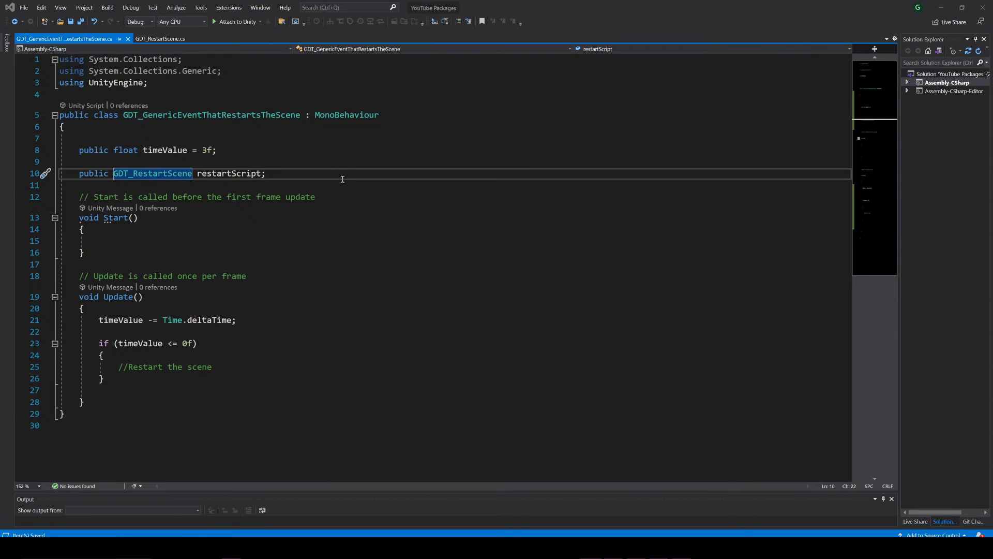
- Comment 'Assign in the inspector or find it with code' and add a FindObjectOfType<GDT_RestartScene> line
text(//Assign in the inspecot)
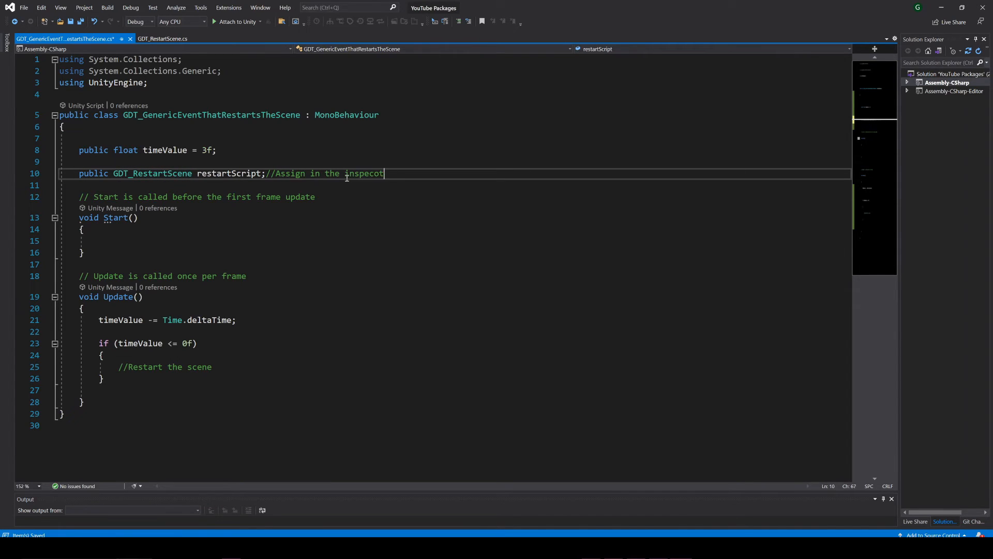
text(or find it)
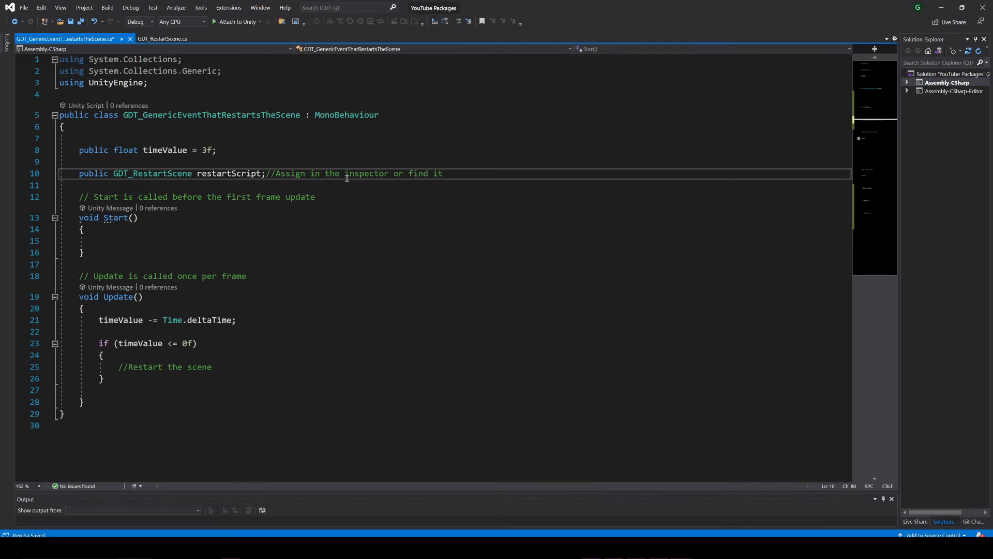
text(with code)
click(455, 240)
text(restartScript)
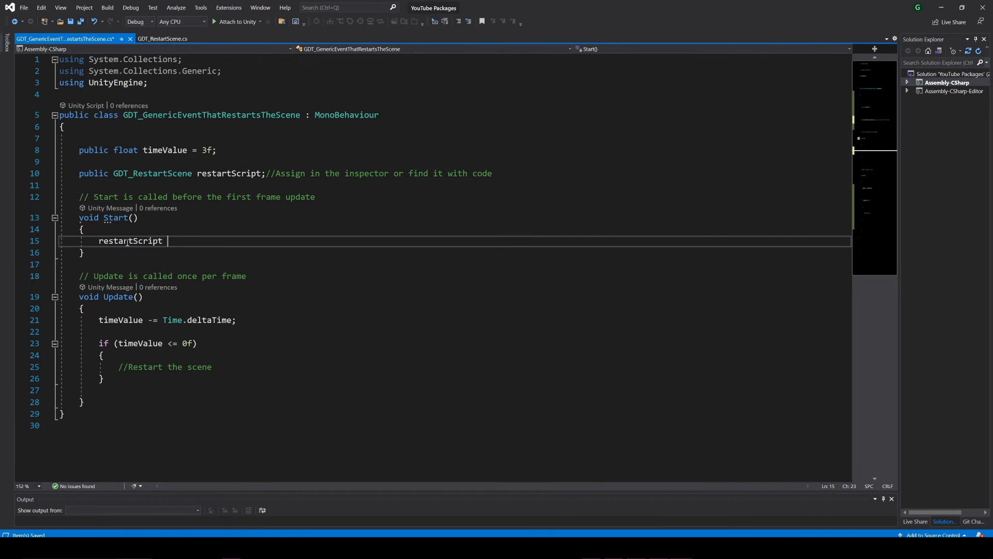
text(= FindObjectOfType<GDT_RestartScene>();)
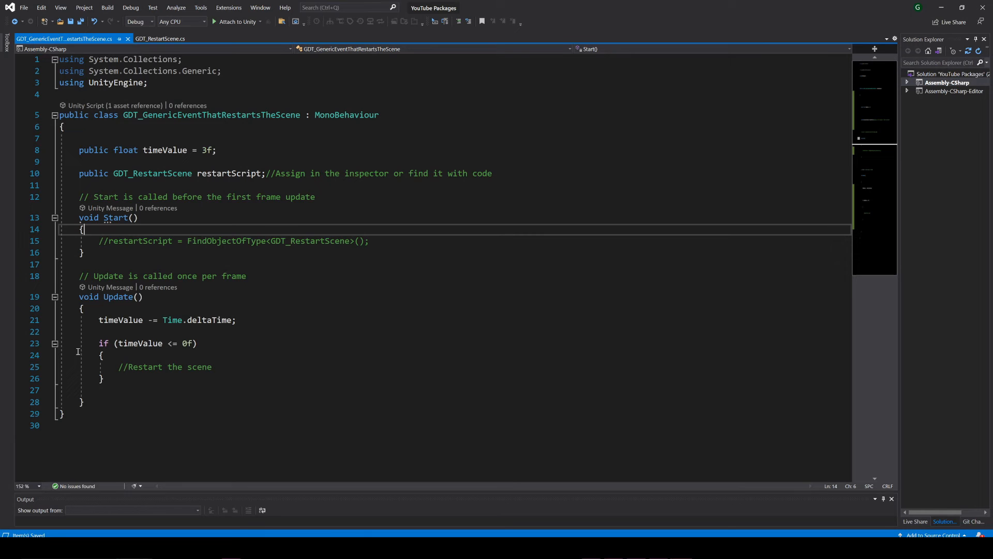
- Call restartScript.RestartScene() inside the timer check and inspect the method definition
text(restartScript.)
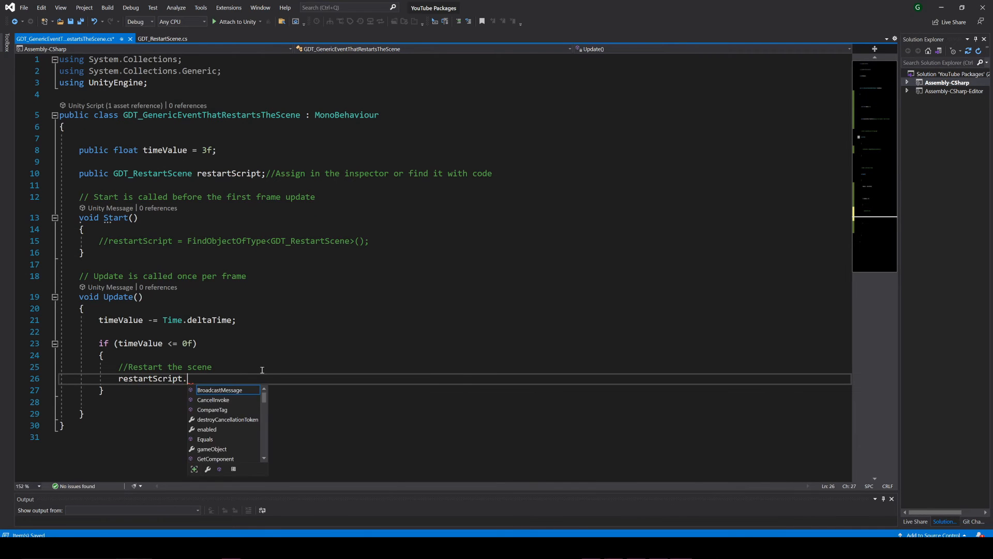
text(RestartScene();)
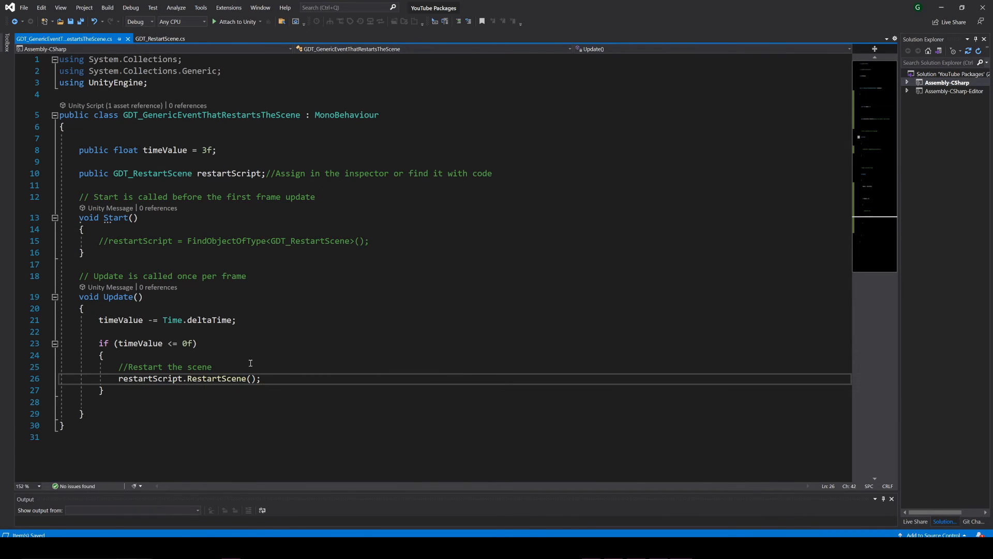
click(231, 378)
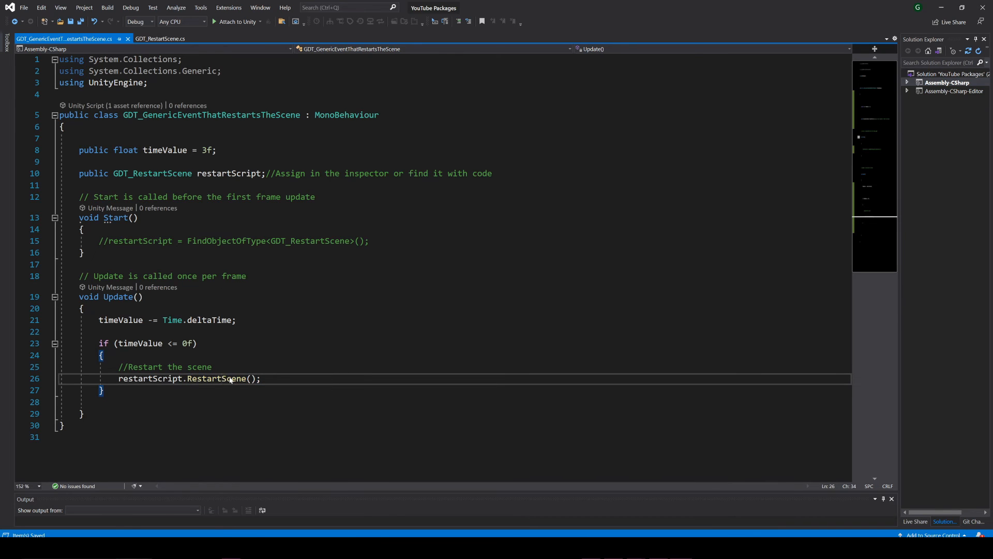
click(161, 38)
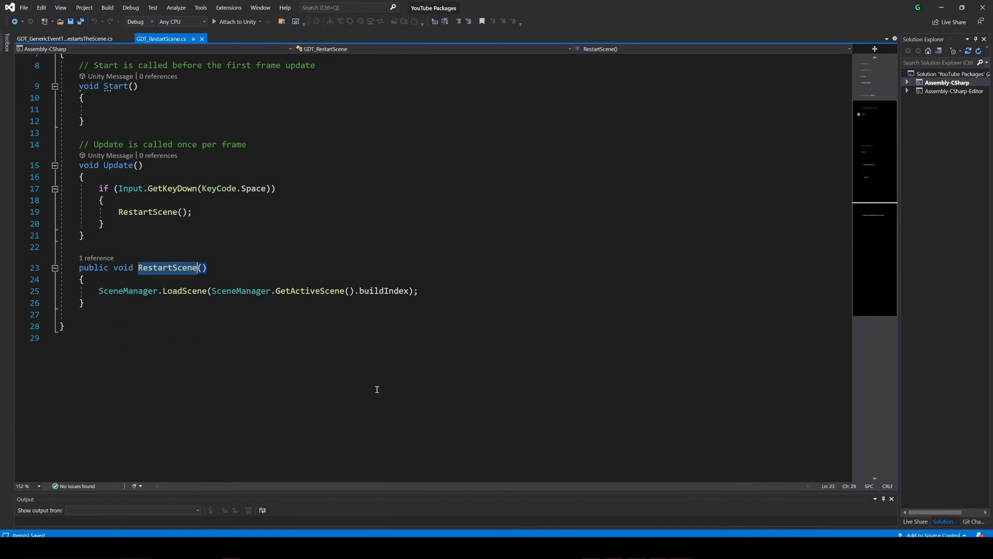
double_click(93, 267)
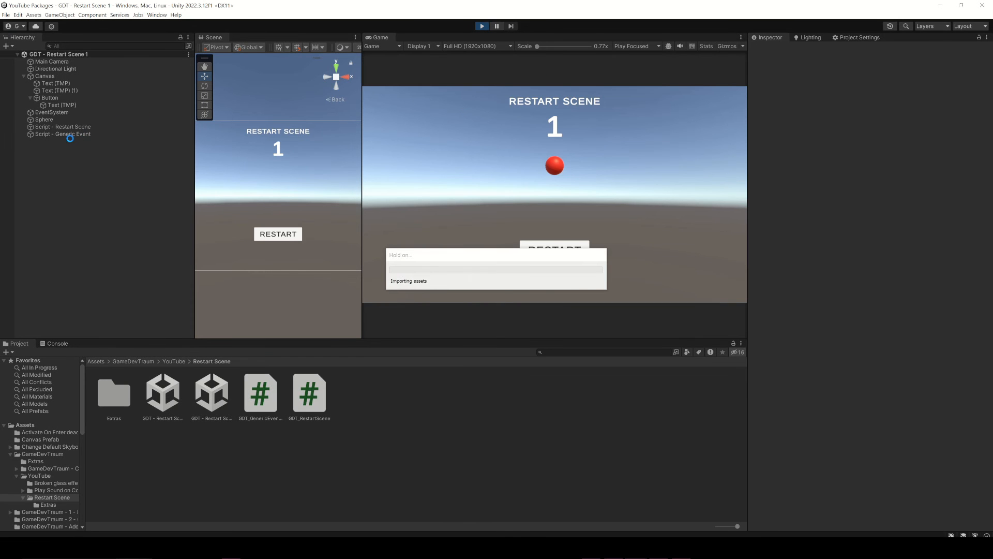
click(62, 134)
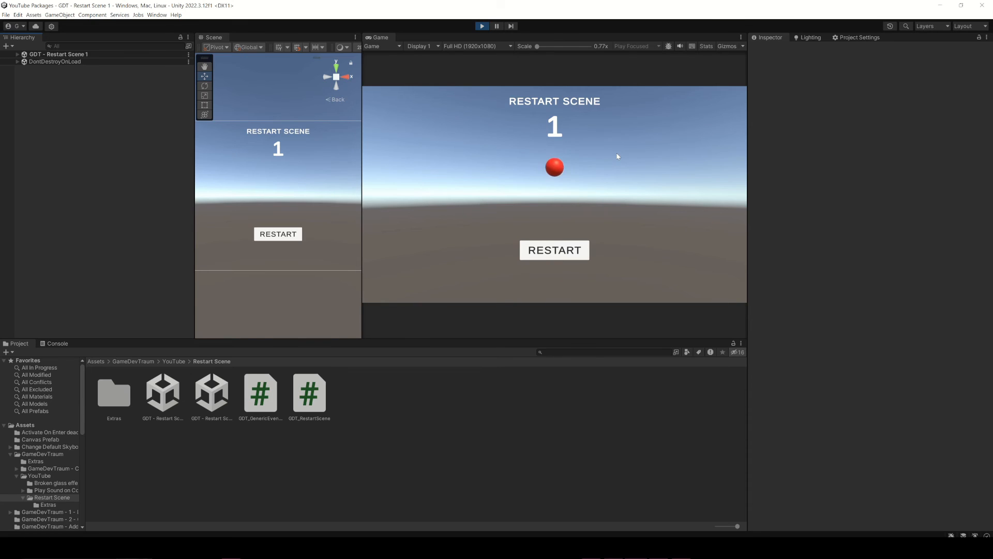
mouse_move(609, 242)
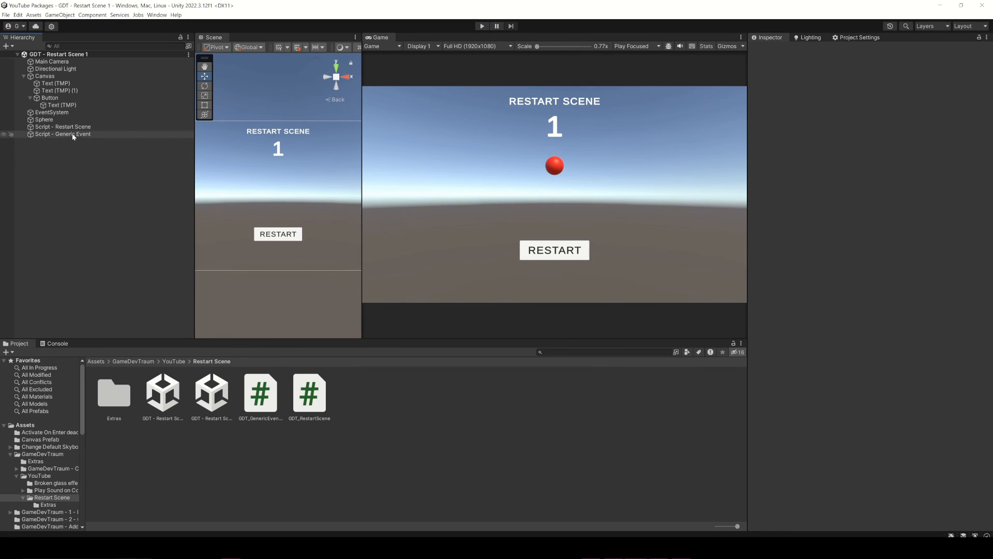
click(63, 126)
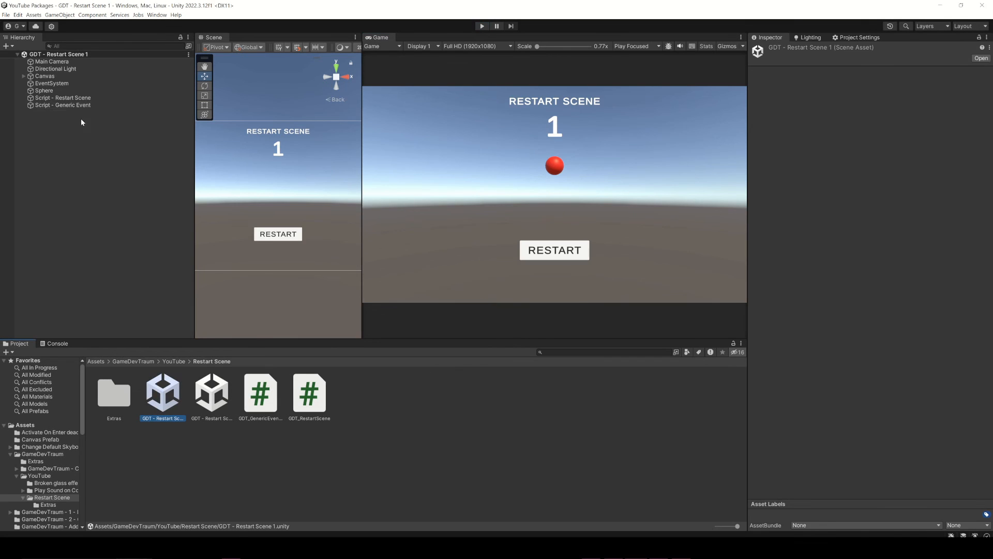
- Assign Script - Restart Scene to Script - Generic Event's Restart Script field and run the game
click(62, 105)
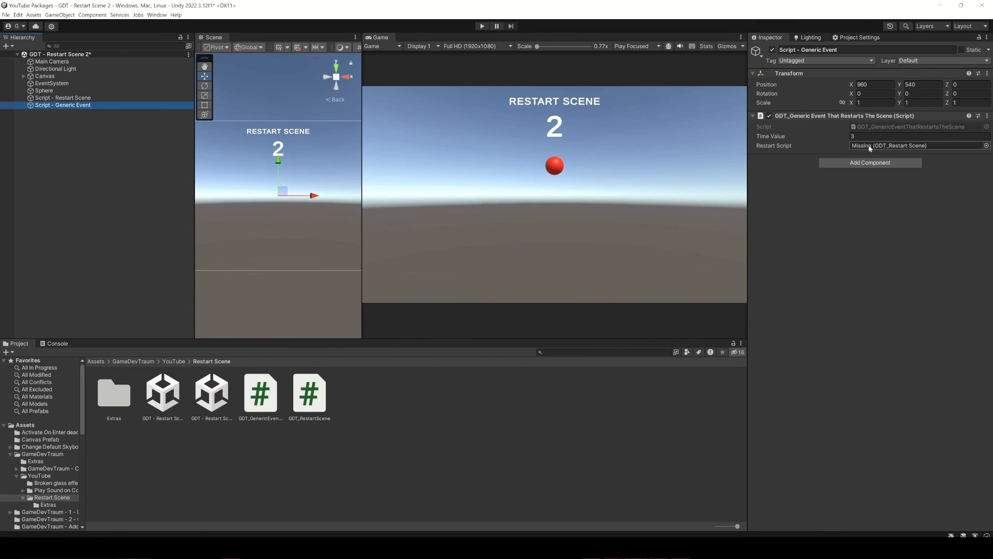
click(918, 145)
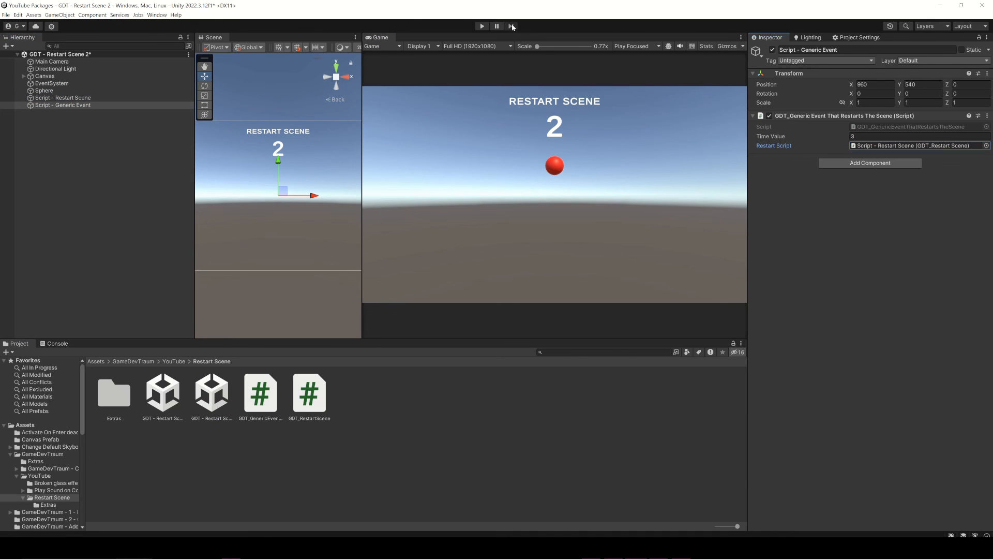
click(482, 26)
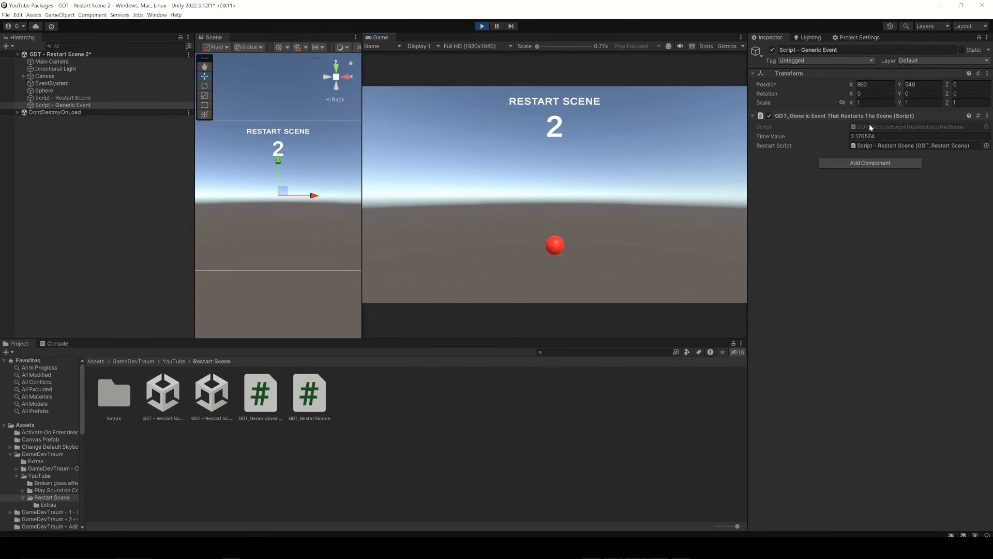